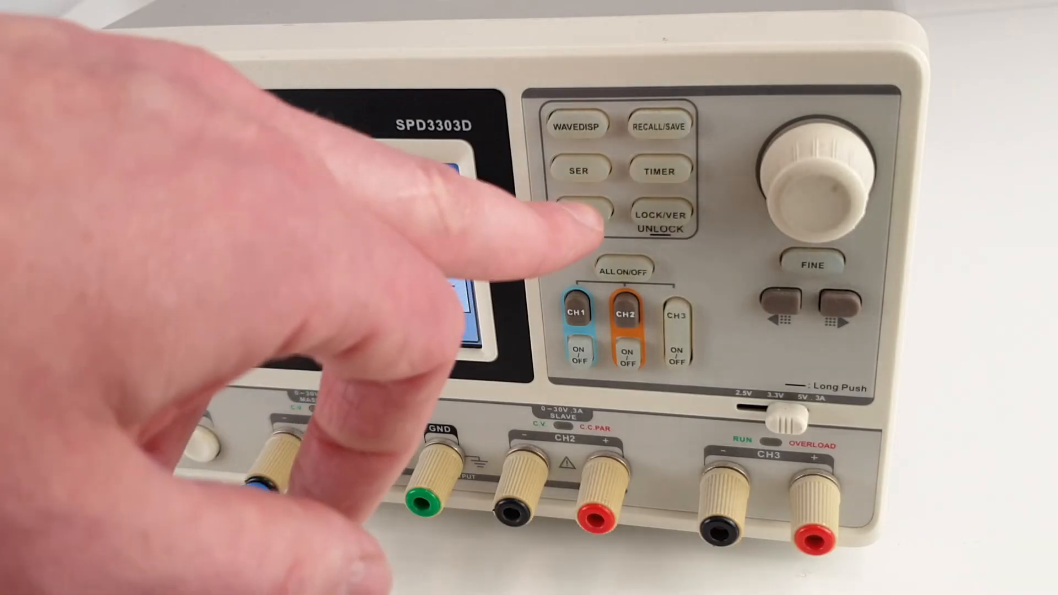
Step: Switch the SPD3303D into parallel mode, both channels reading 32.00 V and 1.70 A
click(582, 213)
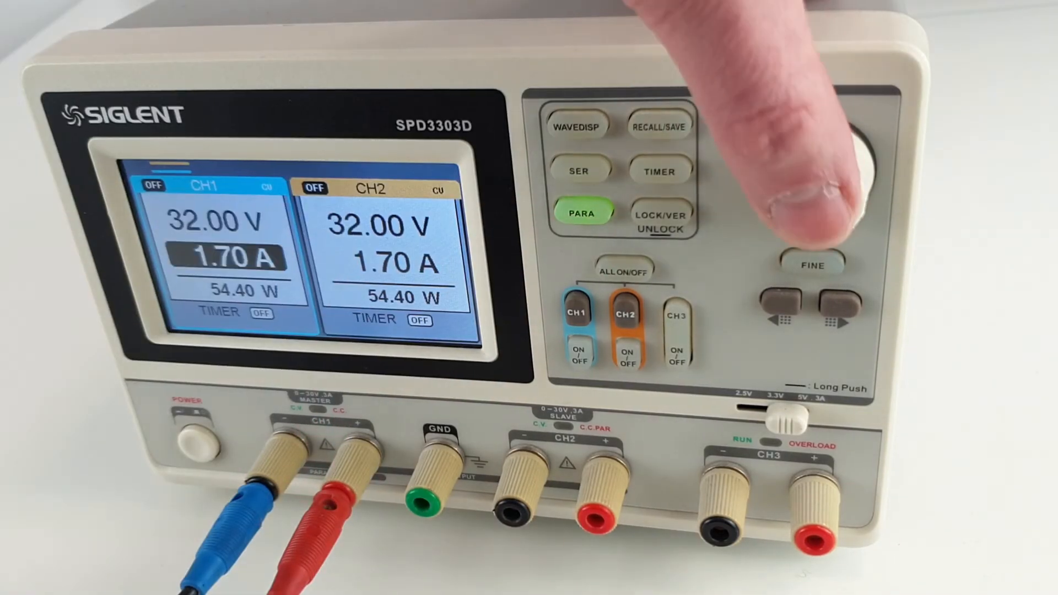